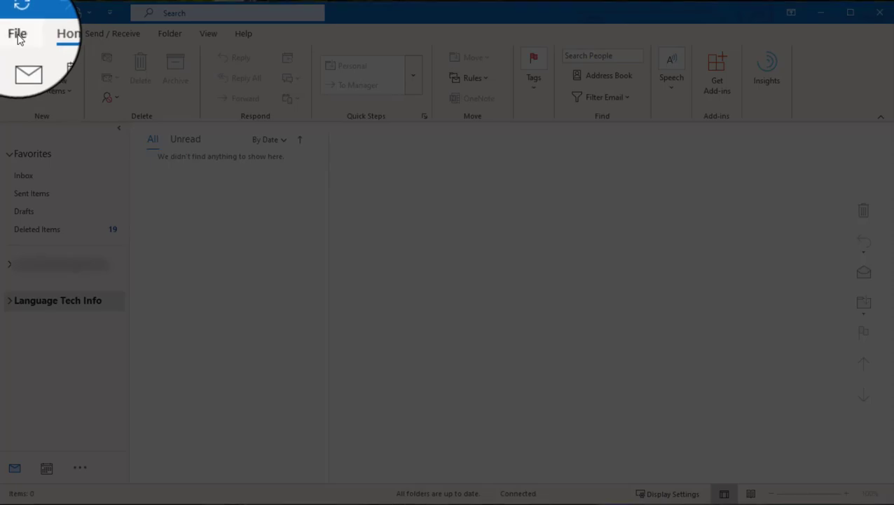
Open Outlook Options from the File menu, landing on the Mail category
{"action": "left_click", "coordinate": [17, 34]}
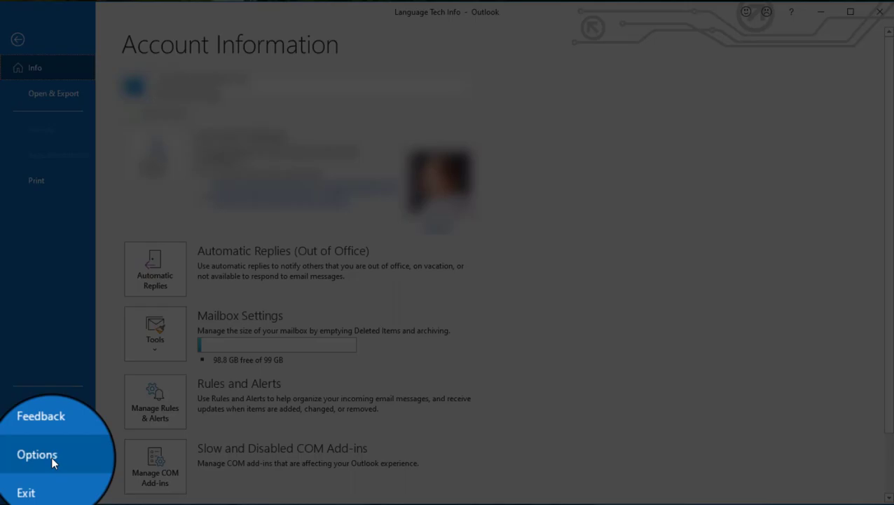
{"action": "left_click", "coordinate": [36, 454]}
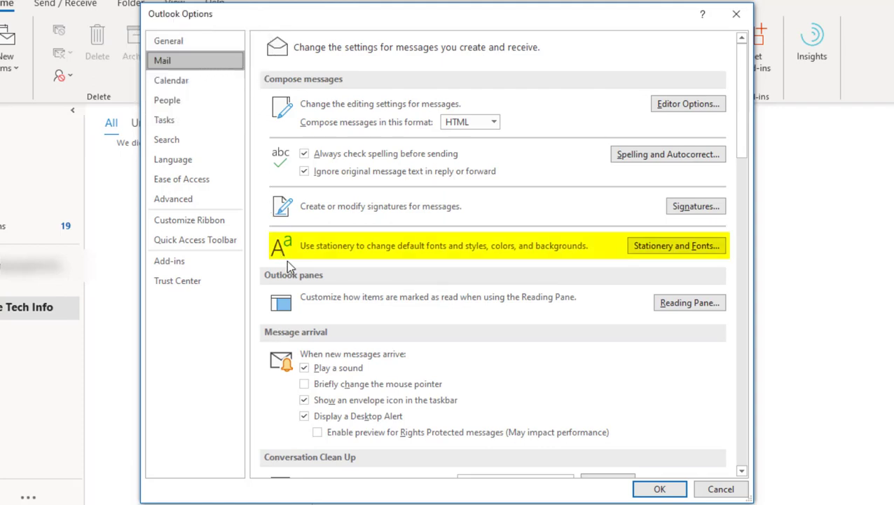
{"action": "mouse_move", "coordinate": [573, 272]}
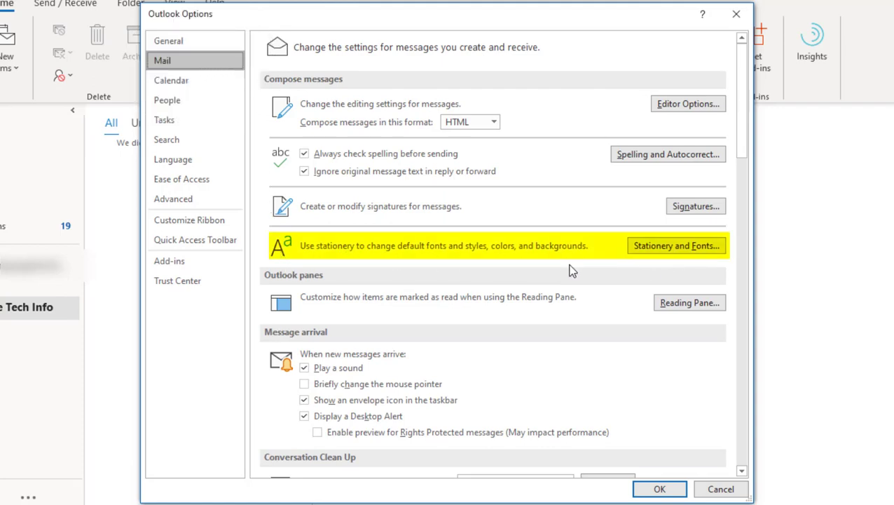
{"action": "mouse_move", "coordinate": [524, 259]}
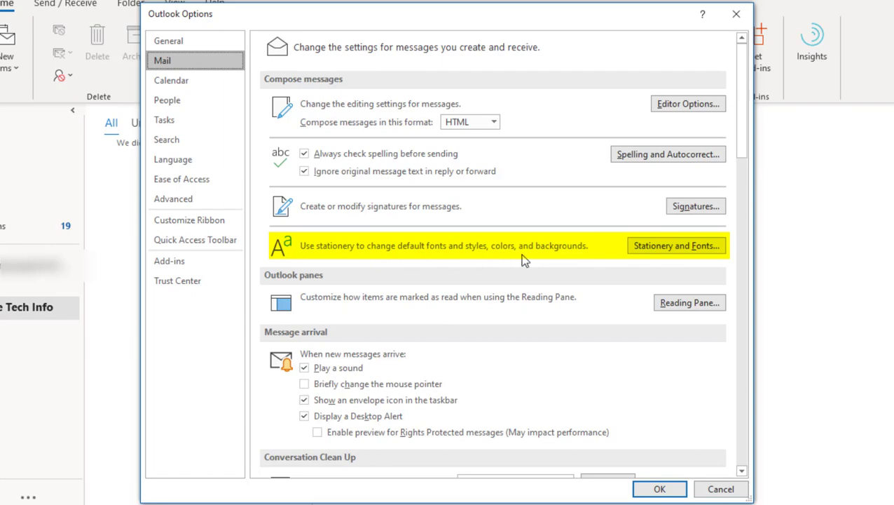
Open Signatures and Stationery on the Personal Stationery page via Stationery and Fonts
{"action": "left_click", "coordinate": [676, 245]}
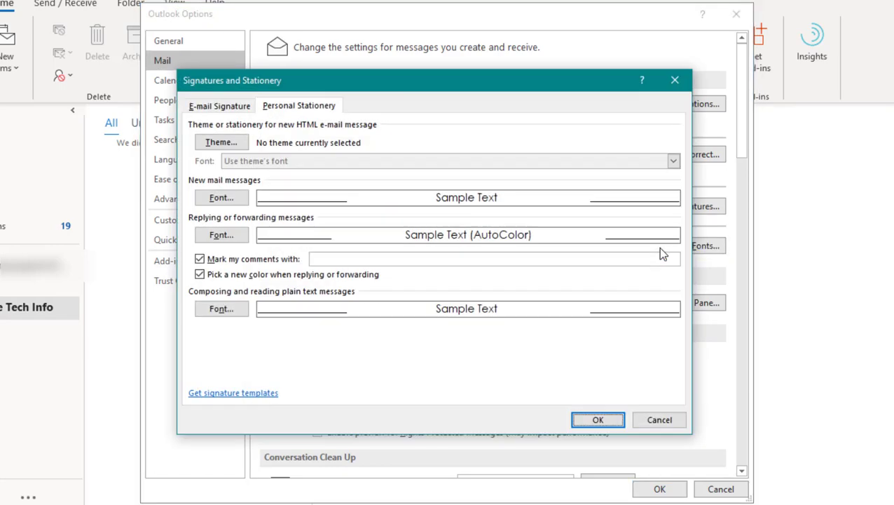
{"action": "mouse_move", "coordinate": [426, 93]}
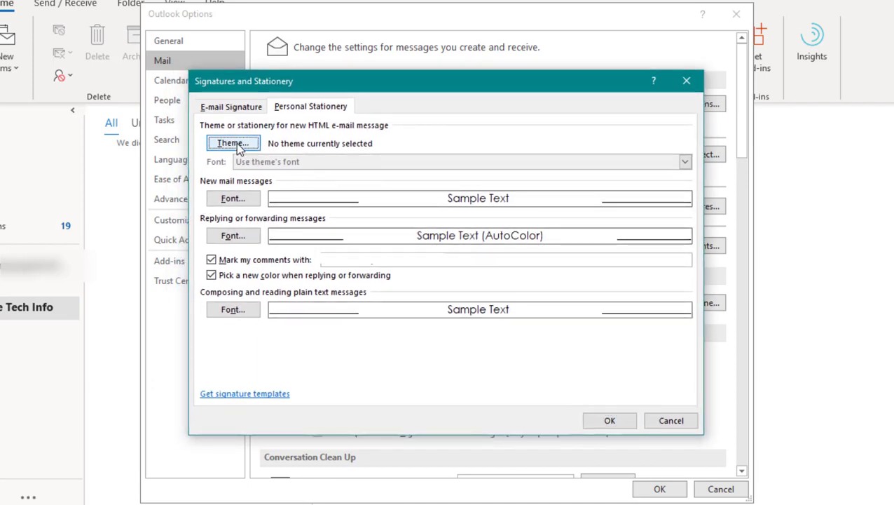
Preview the Blue Calm and Blueprint themes with Vivid Colors and Active Graphics enabled
{"action": "left_click", "coordinate": [233, 143]}
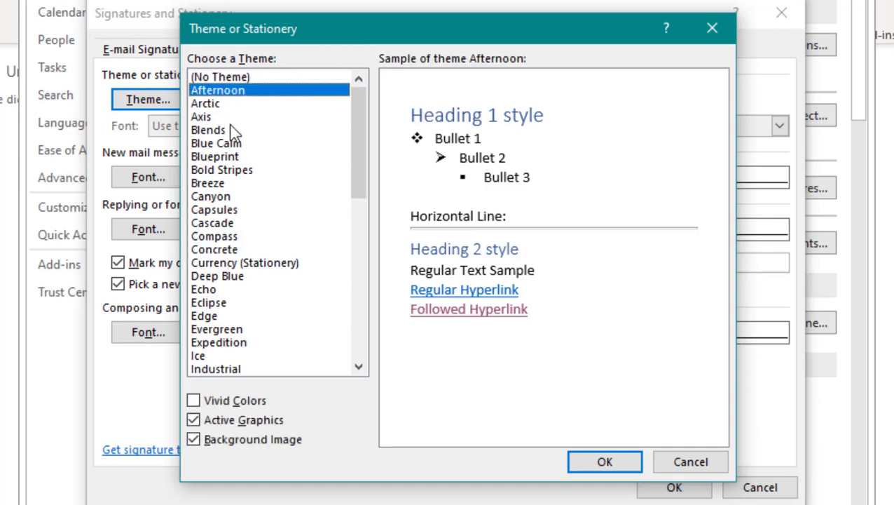
{"action": "left_click", "coordinate": [216, 143]}
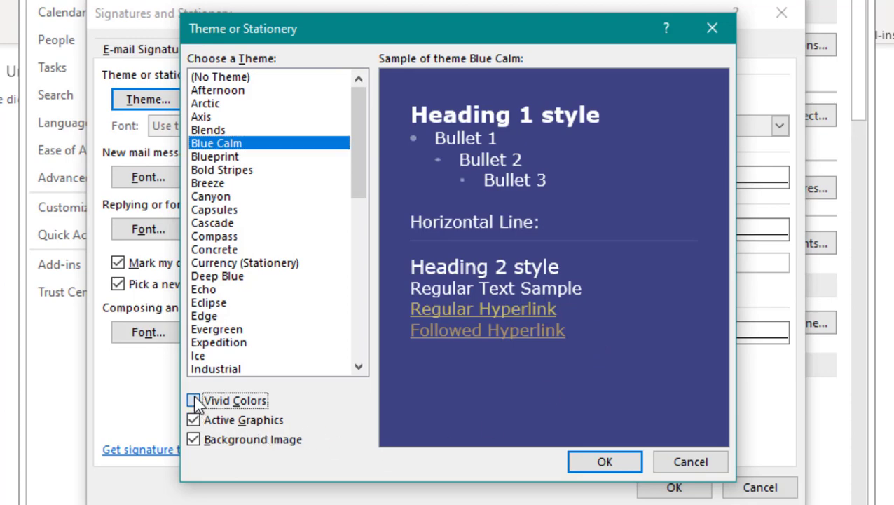
{"action": "left_click", "coordinate": [193, 401]}
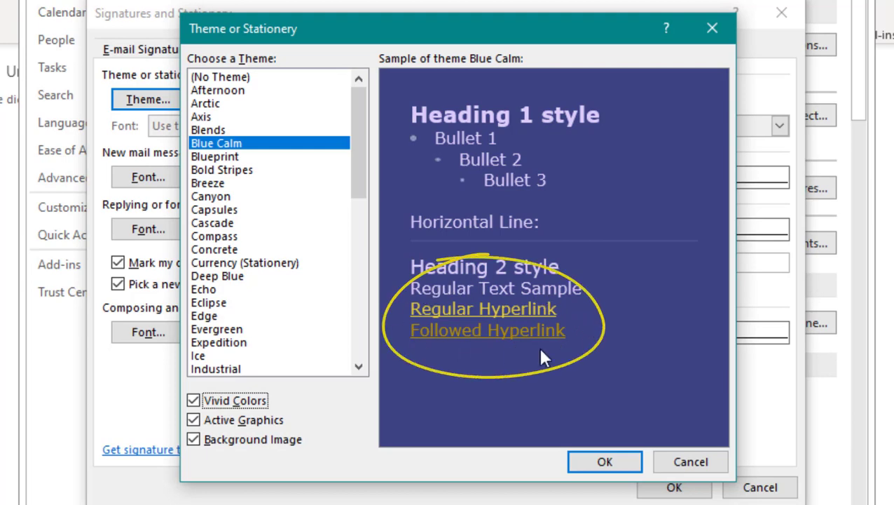
{"action": "left_click", "coordinate": [214, 156]}
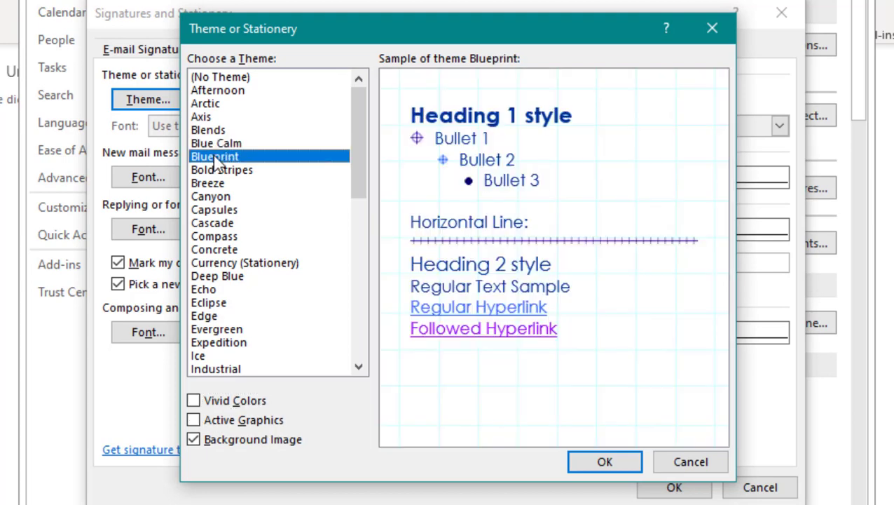
{"action": "left_click", "coordinate": [193, 419]}
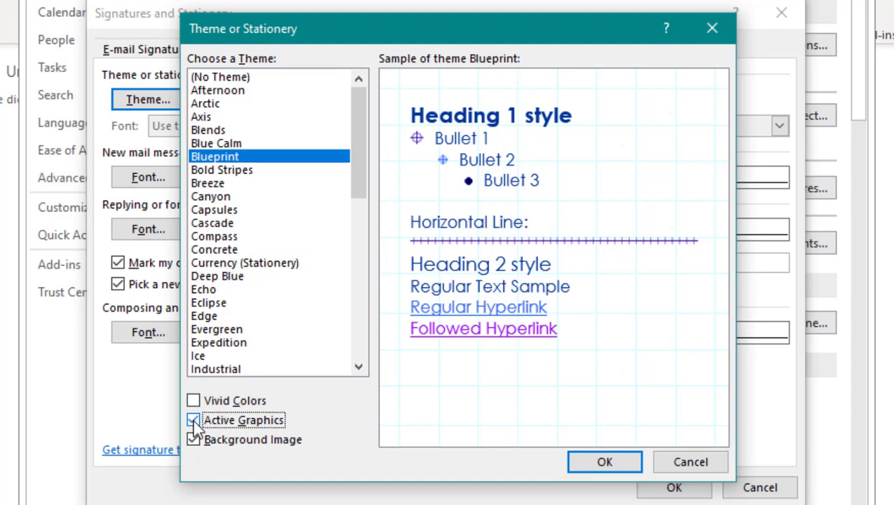
{"action": "left_click", "coordinate": [193, 440]}
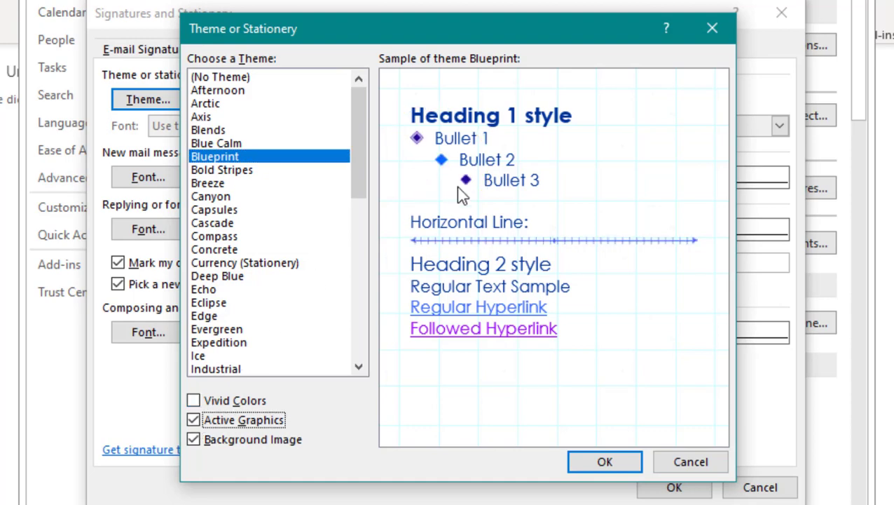
Preview Deep Blue with its background image toggled, then choose (No Theme)
{"action": "left_click", "coordinate": [219, 275]}
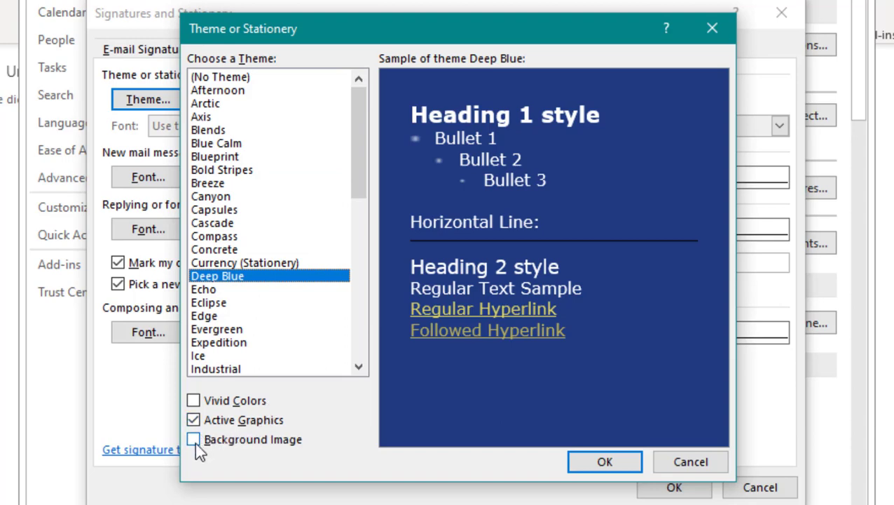
{"action": "left_click", "coordinate": [194, 439]}
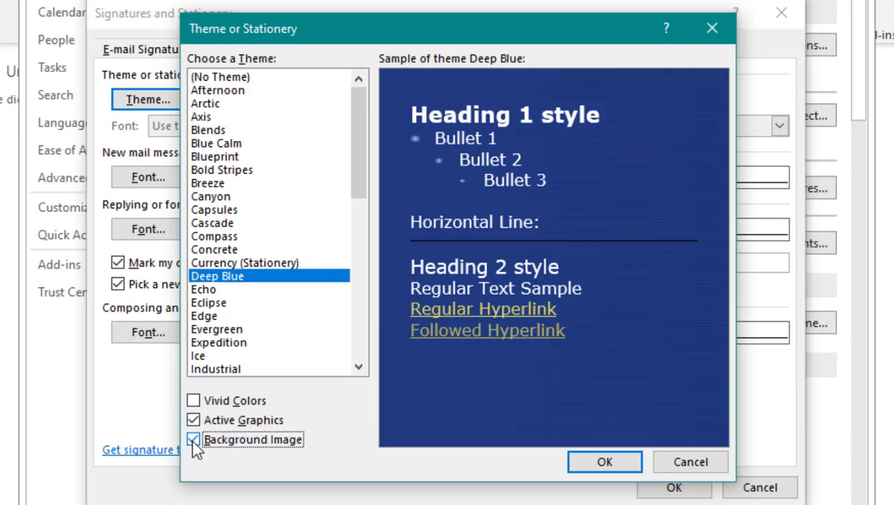
{"action": "left_click", "coordinate": [193, 439]}
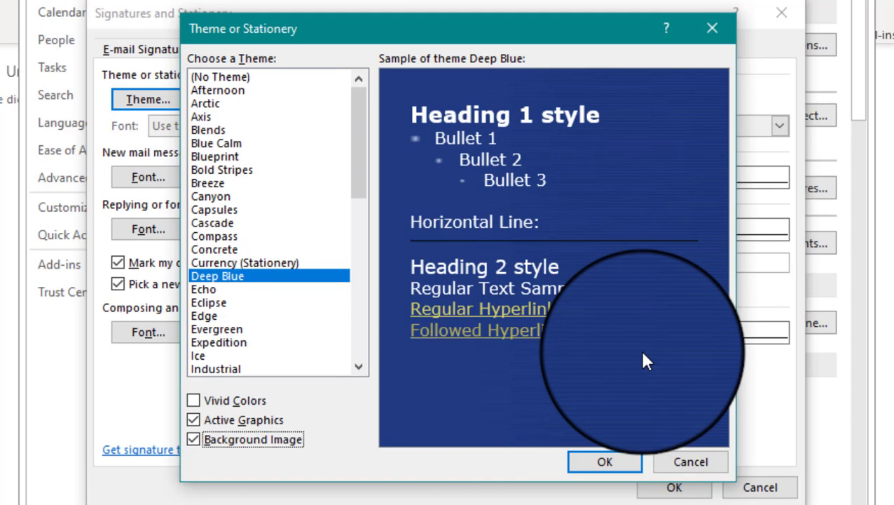
{"action": "mouse_move", "coordinate": [222, 95]}
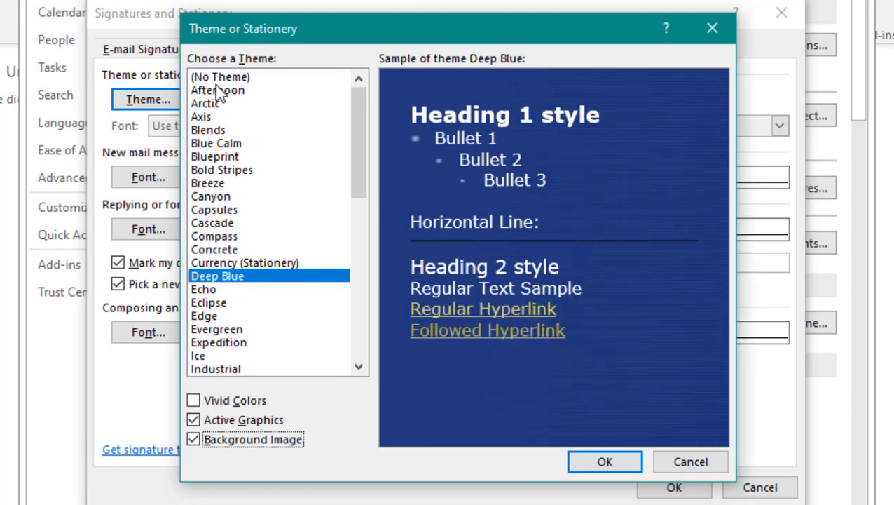
{"action": "left_click", "coordinate": [220, 76]}
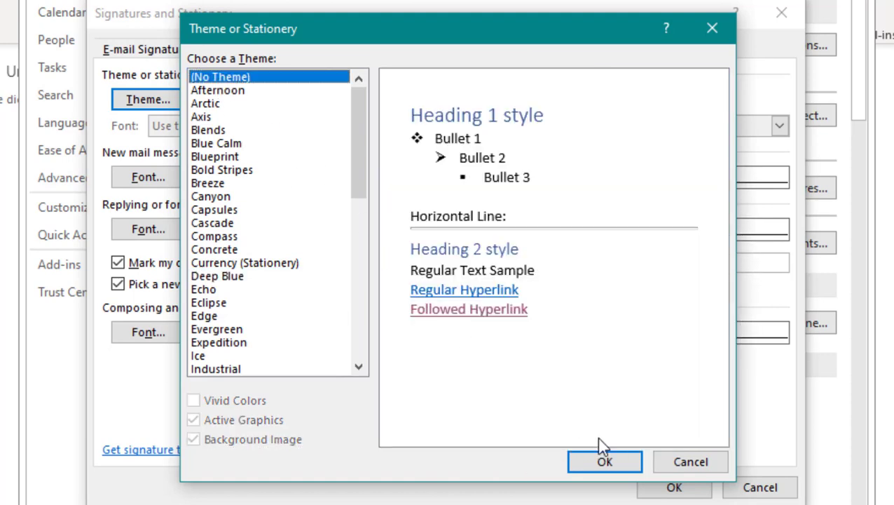
Confirm no theme for new HTML messages and open the Font settings for new mail
{"action": "left_click", "coordinate": [604, 461]}
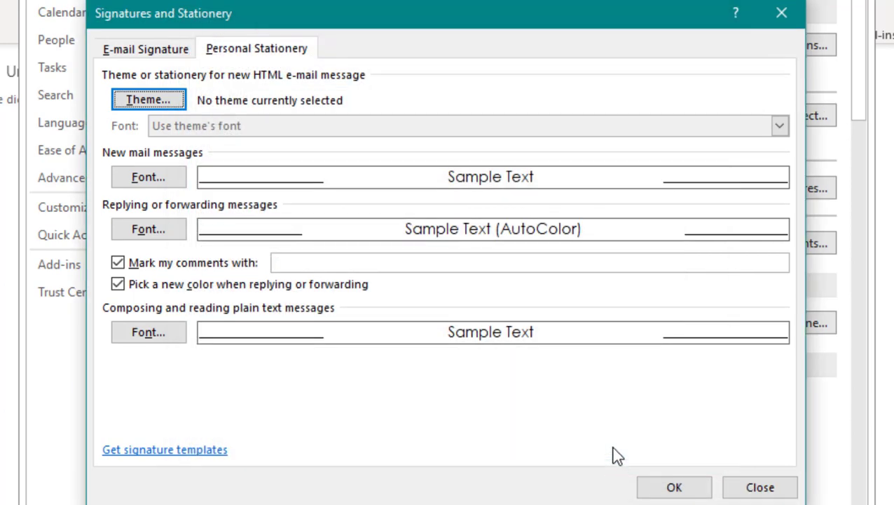
{"action": "mouse_move", "coordinate": [118, 165]}
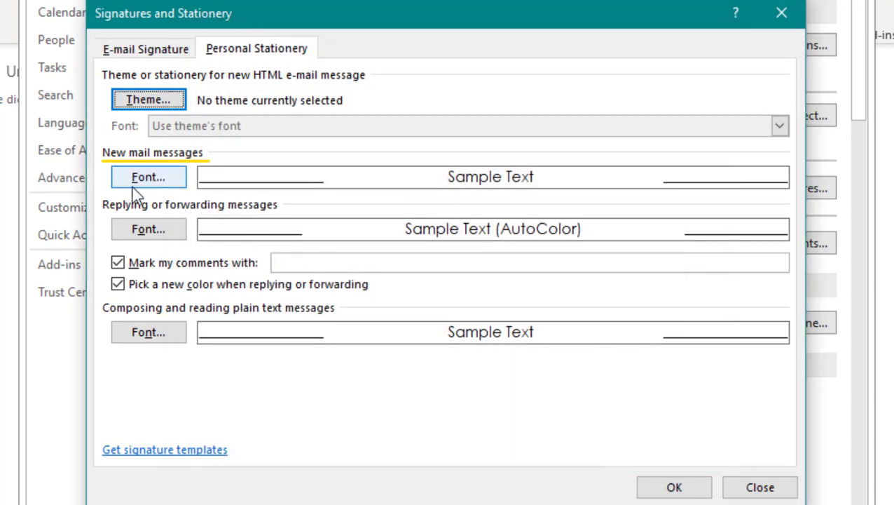
{"action": "left_click", "coordinate": [149, 177]}
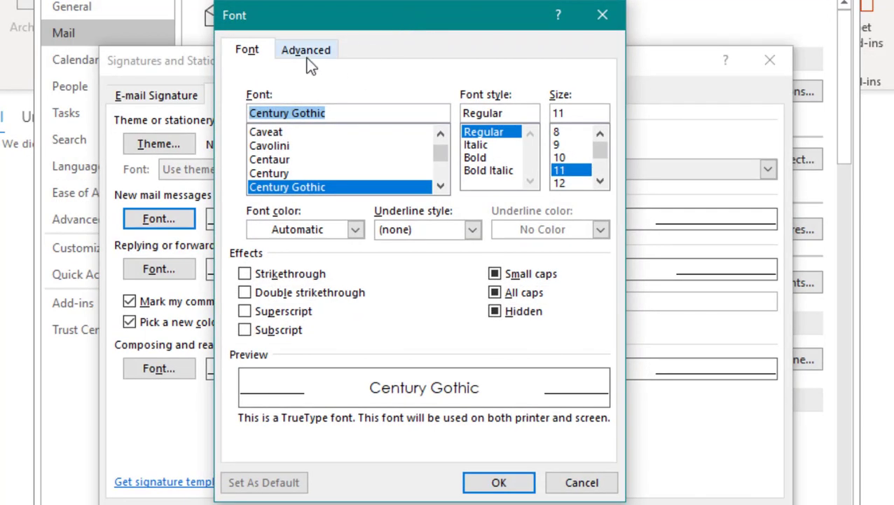
Browse colour and underline options, then choose Century Gothic in Regular style
{"action": "left_click", "coordinate": [356, 230]}
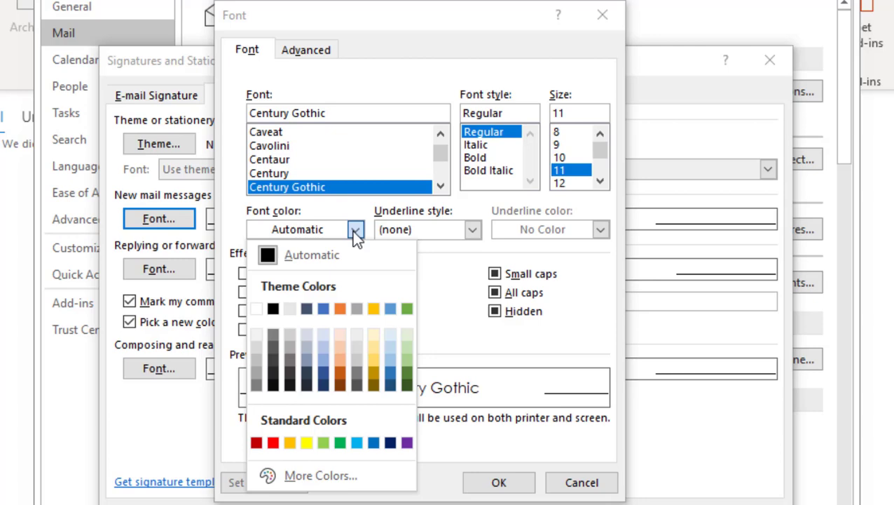
{"action": "left_click", "coordinate": [473, 230]}
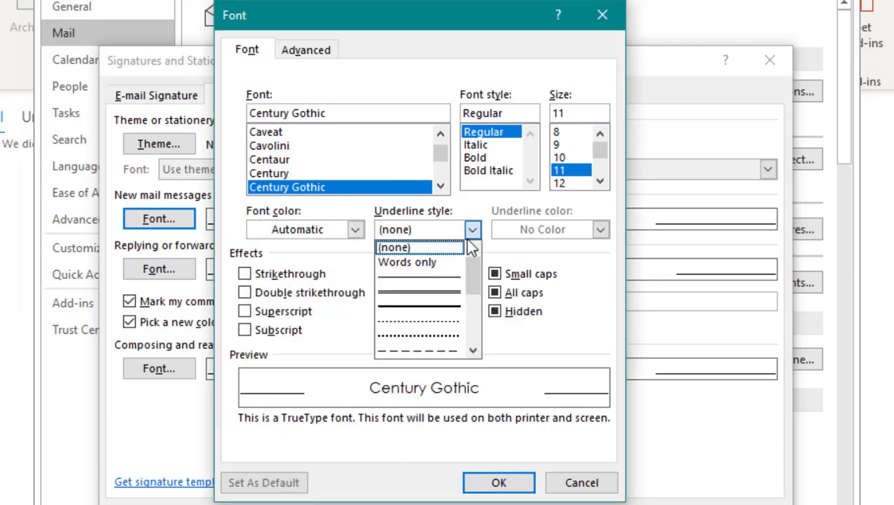
{"action": "left_click", "coordinate": [394, 247]}
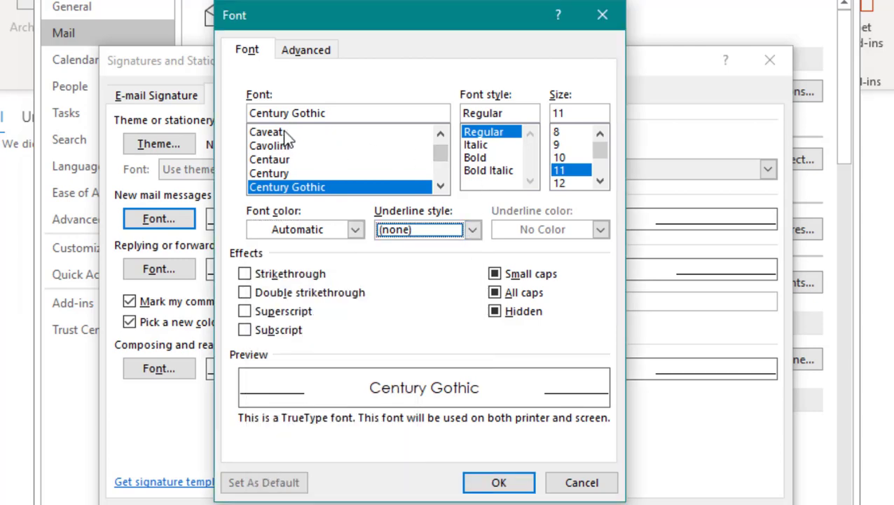
{"action": "left_click", "coordinate": [269, 174]}
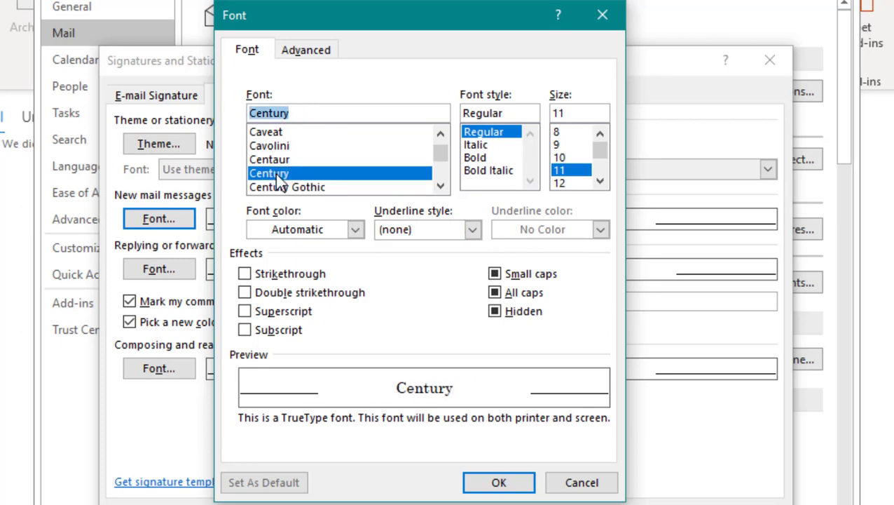
{"action": "mouse_move", "coordinate": [295, 181]}
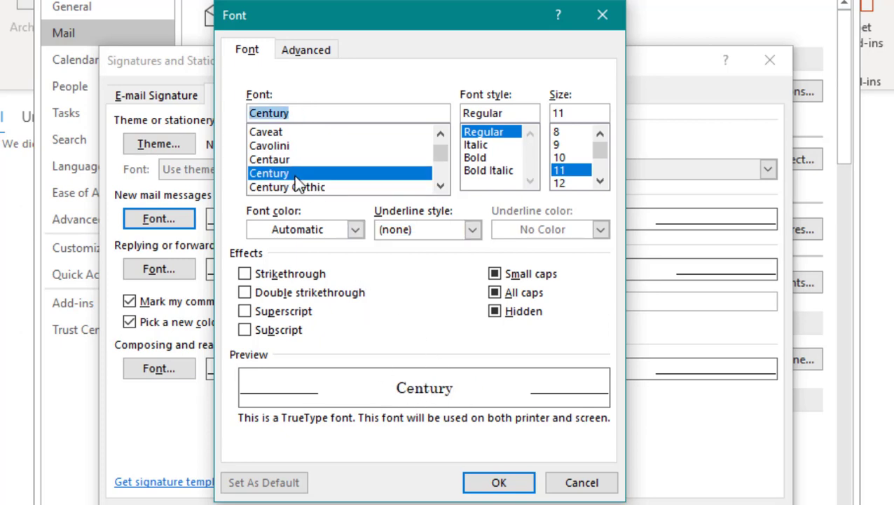
{"action": "left_click", "coordinate": [286, 186]}
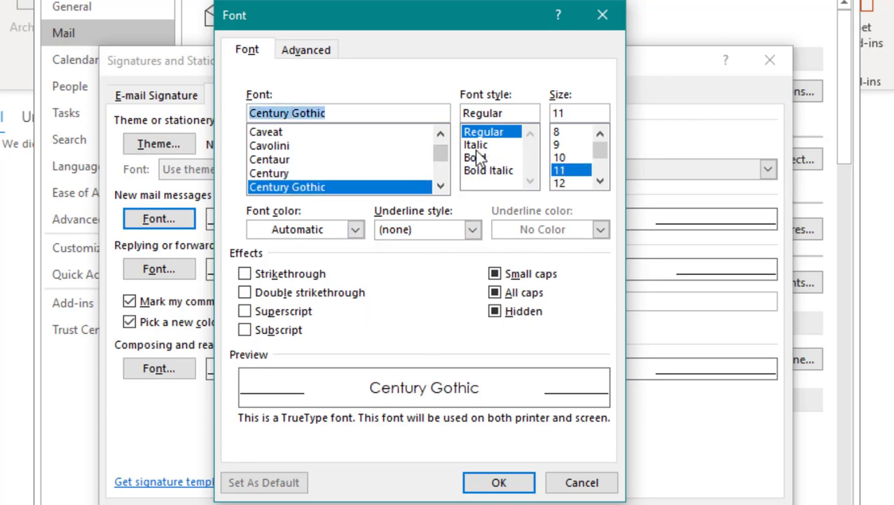
{"action": "left_click", "coordinate": [489, 171]}
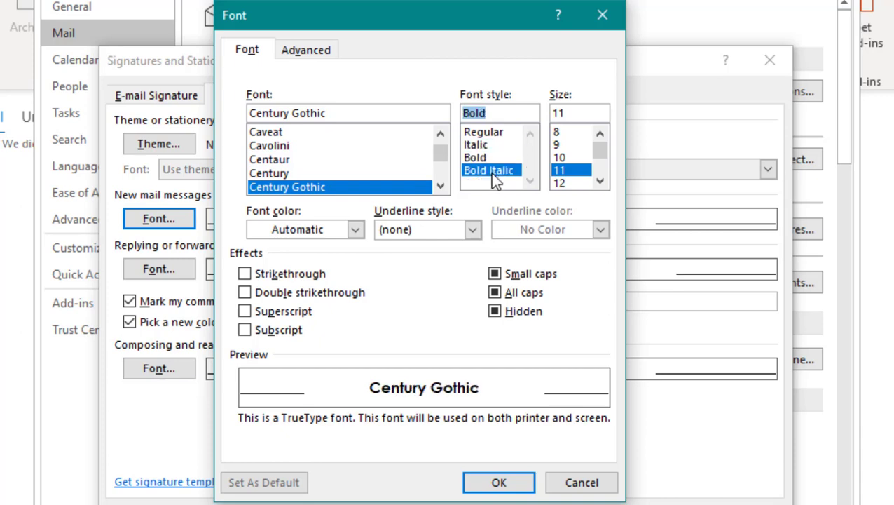
{"action": "left_click", "coordinate": [482, 132]}
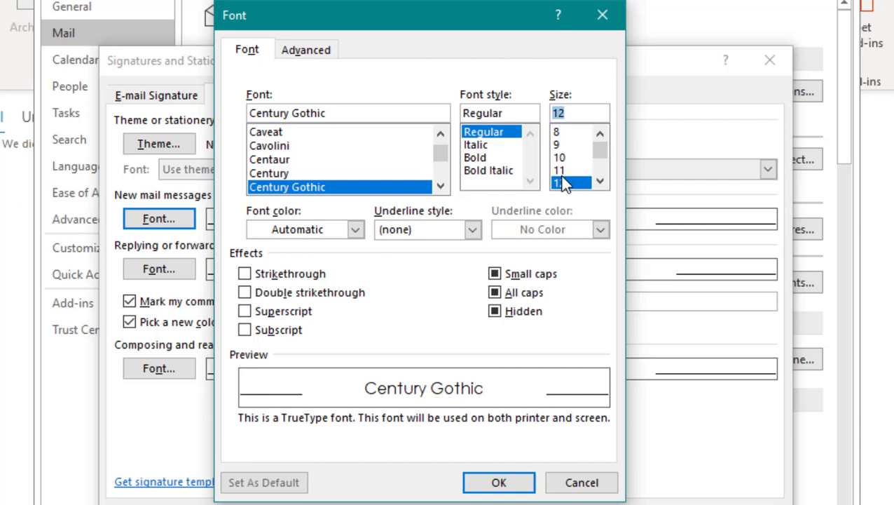
Set size 11 with Small caps and All caps cleared, and confirm the new-message font
{"action": "left_click", "coordinate": [559, 171]}
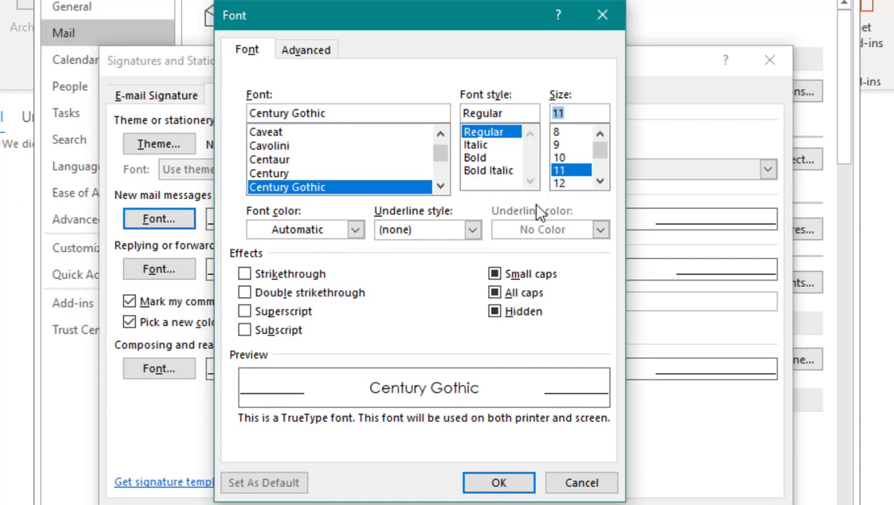
{"action": "left_click", "coordinate": [495, 293]}
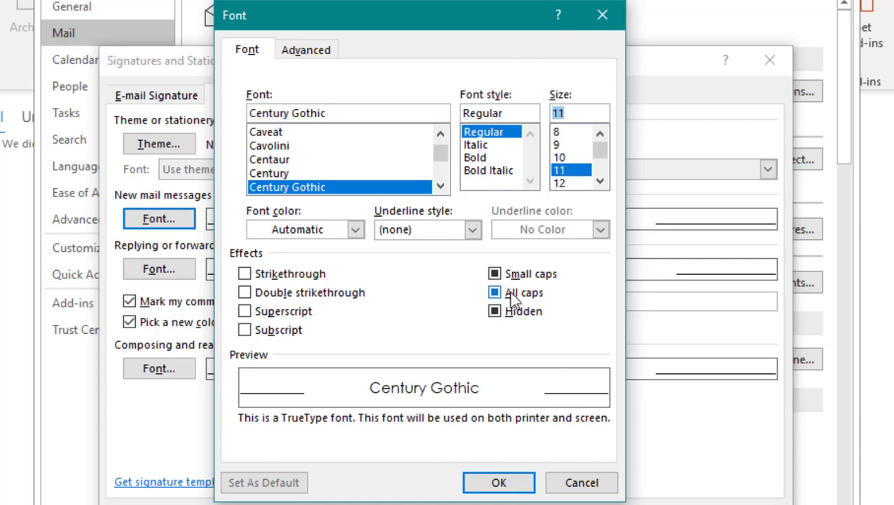
{"action": "left_click", "coordinate": [495, 273]}
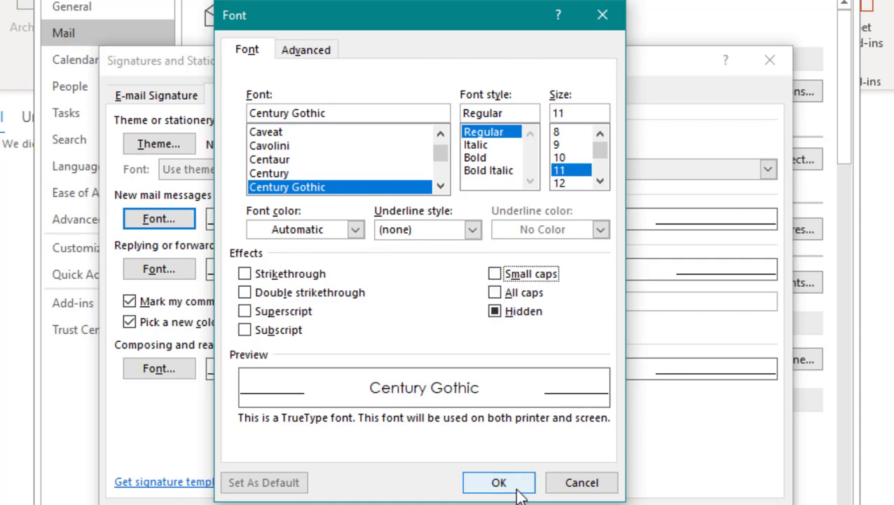
{"action": "left_click", "coordinate": [499, 482]}
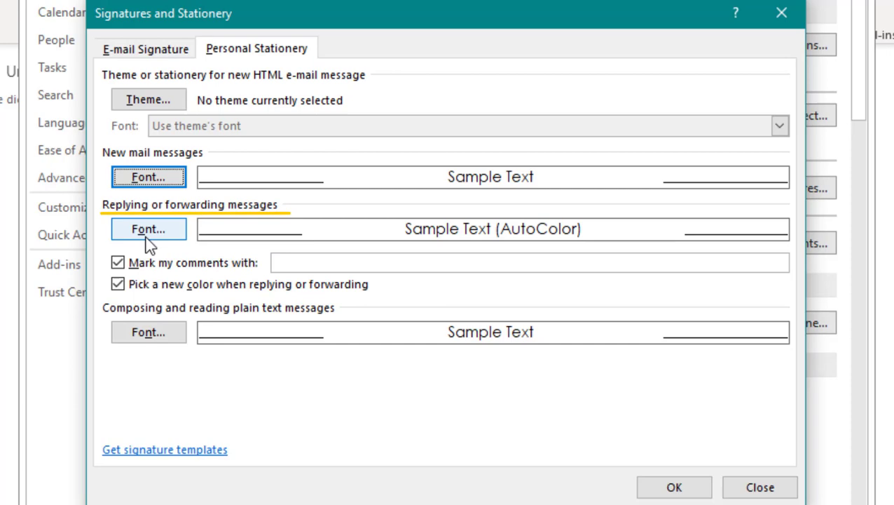
Set replies and forwards to Century Gothic Regular size 11
{"action": "left_click", "coordinate": [148, 228]}
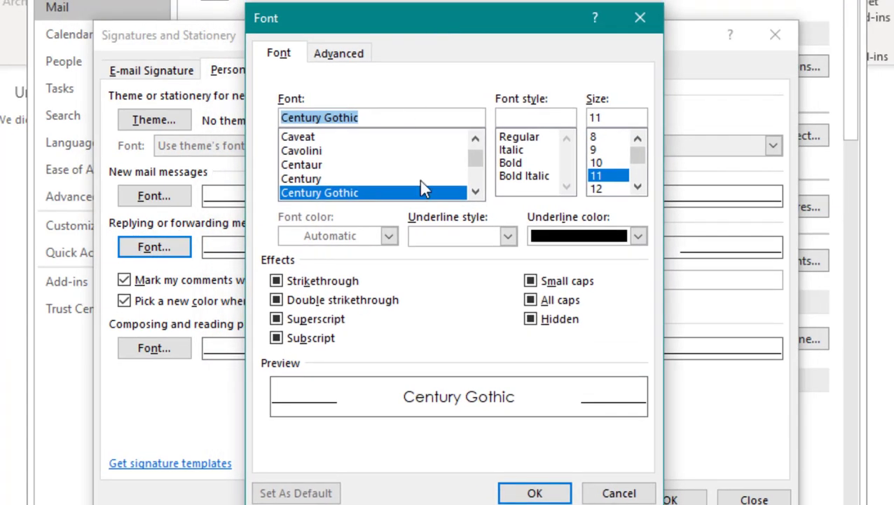
{"action": "mouse_move", "coordinate": [330, 197]}
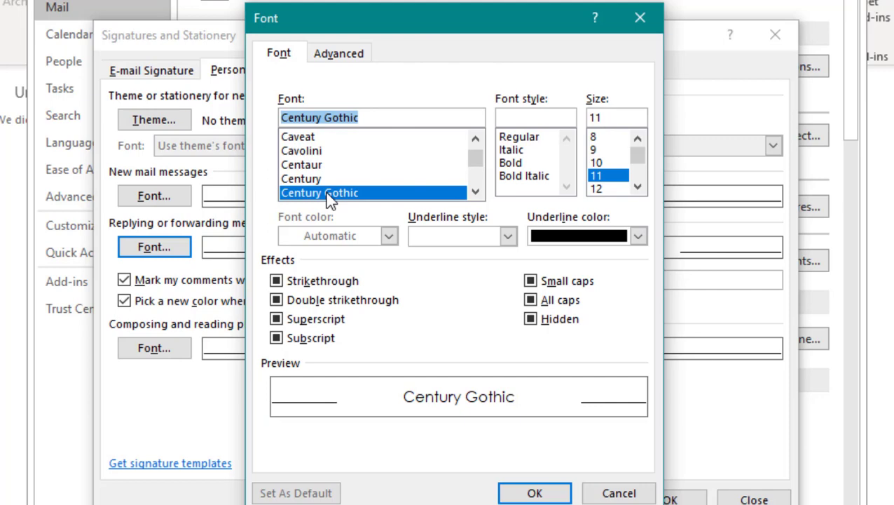
{"action": "left_click", "coordinate": [302, 164]}
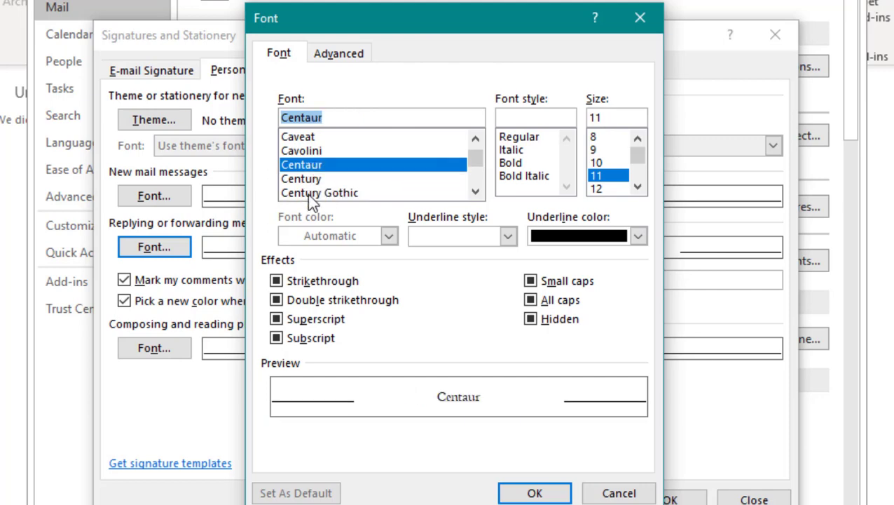
{"action": "left_click", "coordinate": [320, 194]}
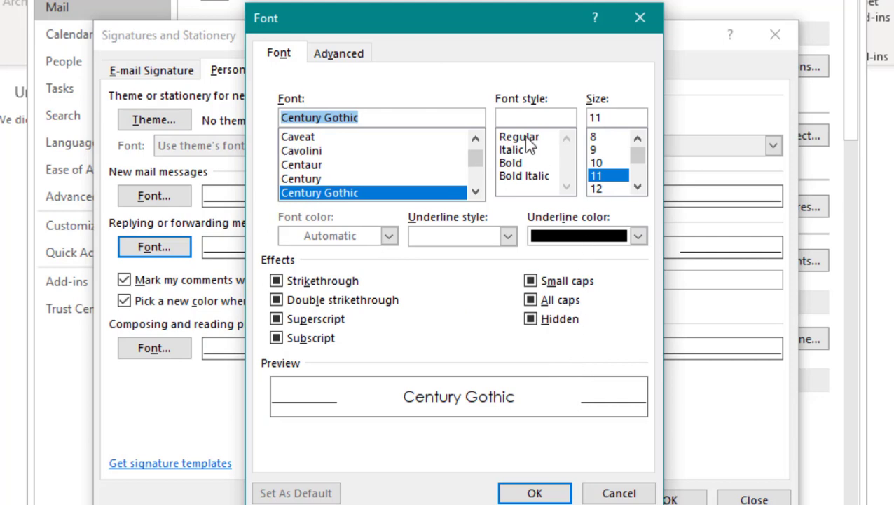
{"action": "left_click", "coordinate": [519, 136]}
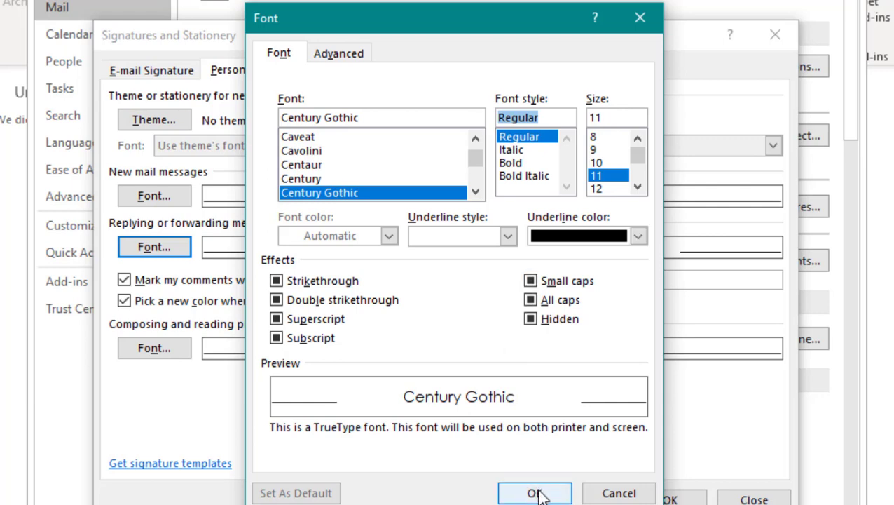
{"action": "left_click", "coordinate": [535, 493]}
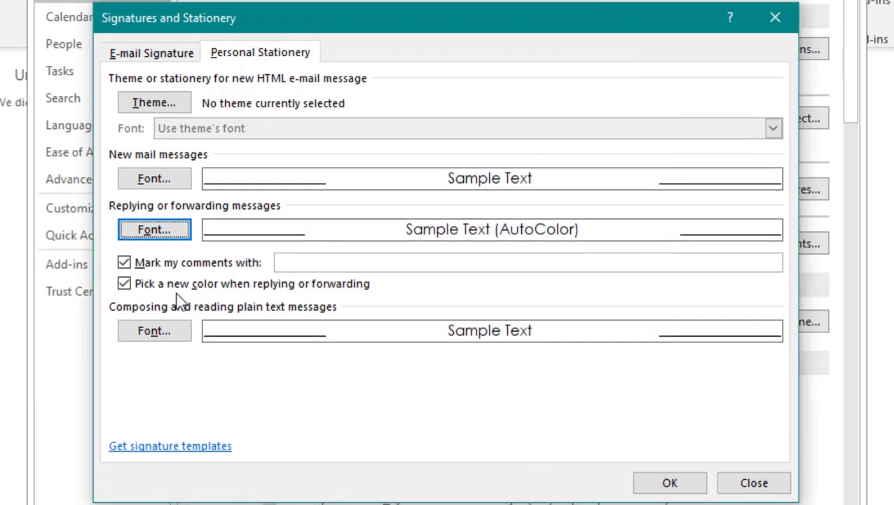
{"action": "mouse_move", "coordinate": [343, 310]}
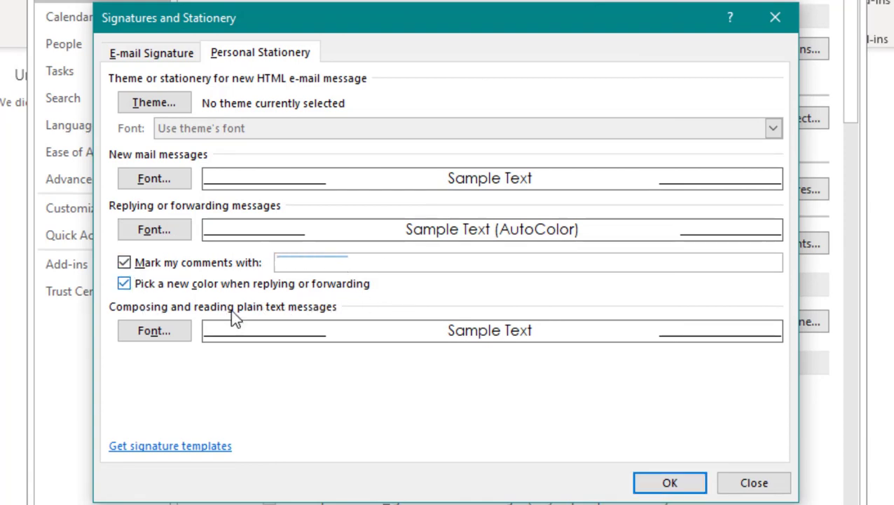
Mark reply comments with 'Susan Language' and keep picking a new colour when replying enabled
{"action": "type", "text": "Susan Lang"}
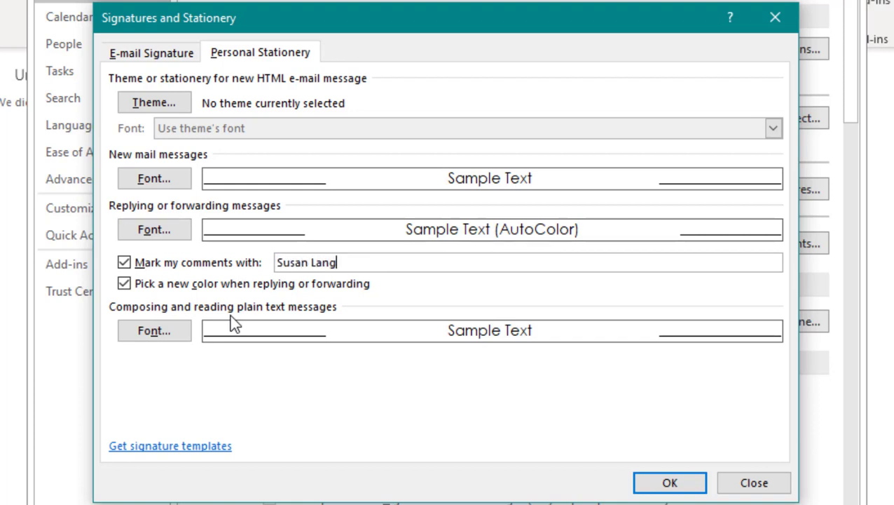
{"action": "type", "text": "uage"}
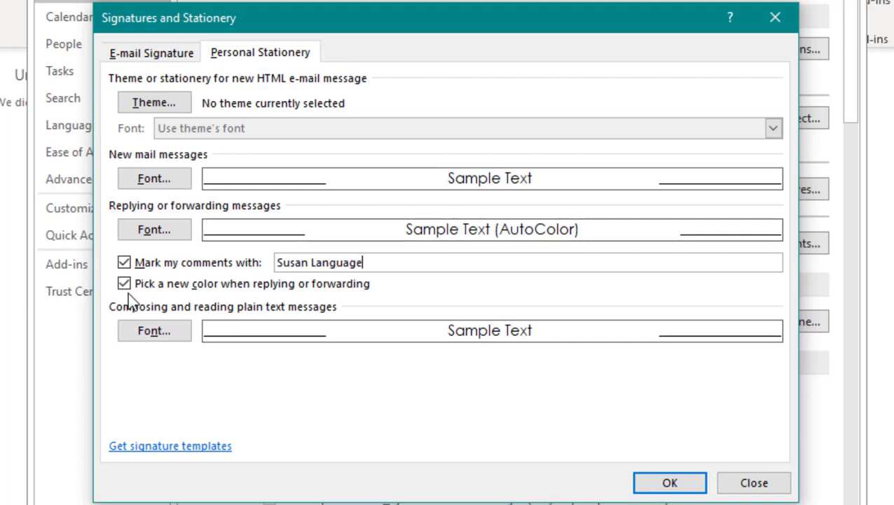
{"action": "left_click", "coordinate": [123, 283]}
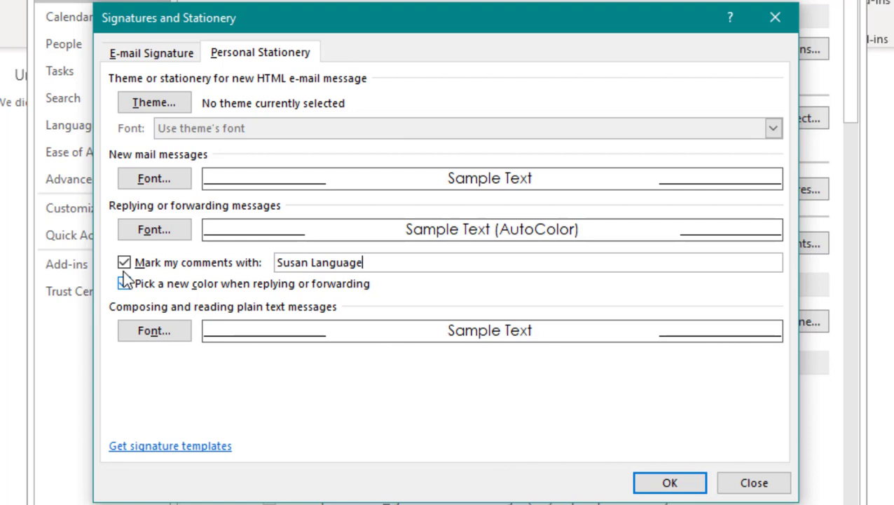
{"action": "left_click", "coordinate": [123, 262]}
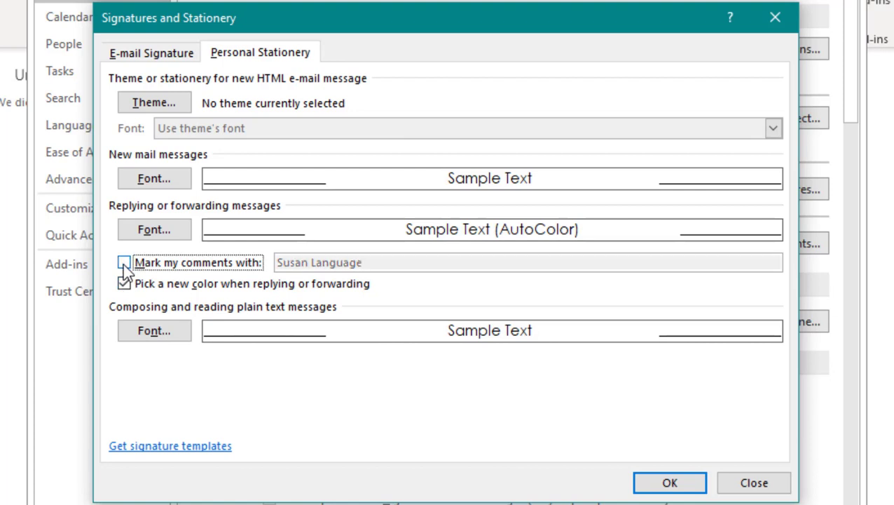
{"action": "left_click", "coordinate": [124, 262]}
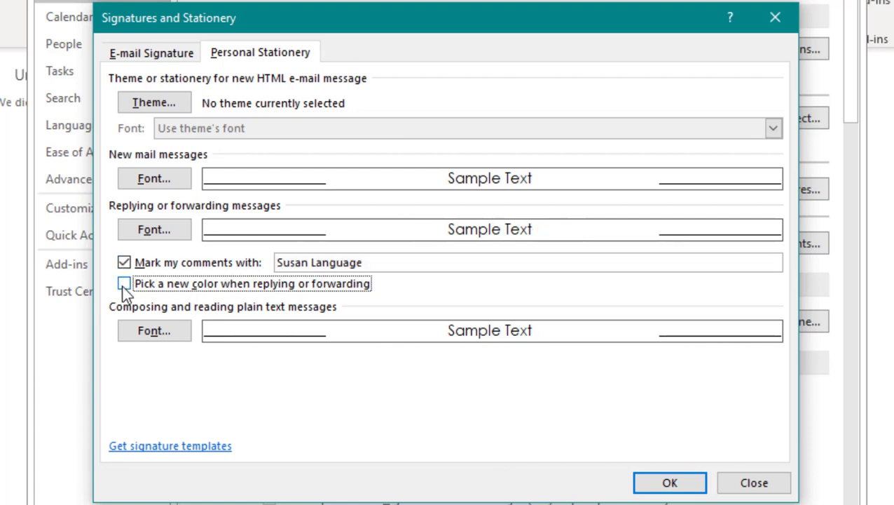
{"action": "left_click", "coordinate": [124, 283]}
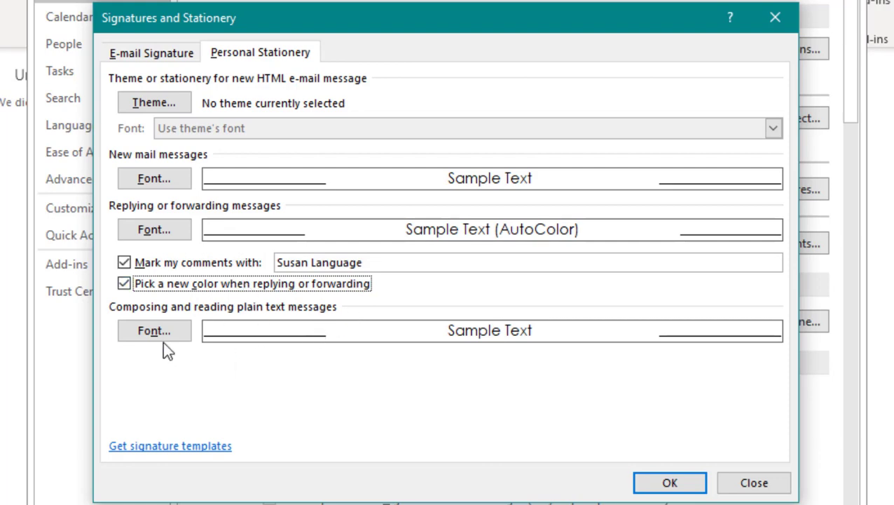
Confirm Century Gothic 11 for plain-text messages and close the stationery and options windows
{"action": "left_click", "coordinate": [154, 331]}
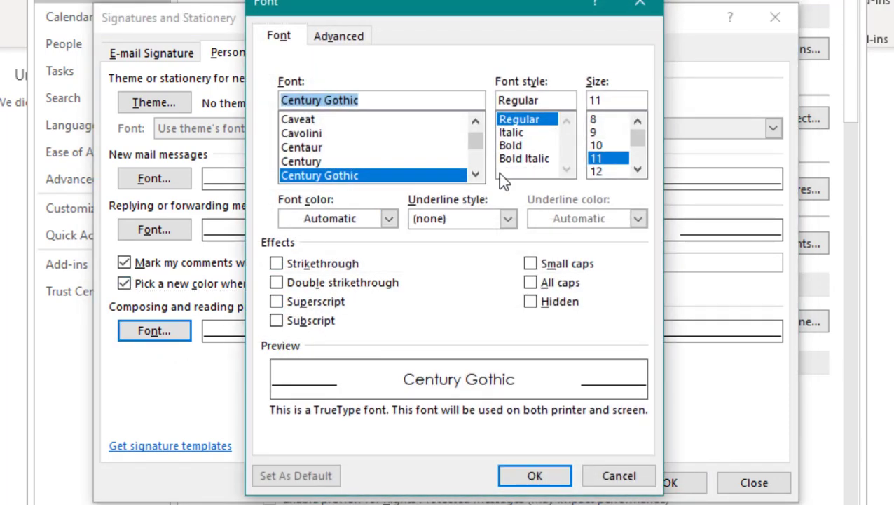
{"action": "left_click", "coordinate": [390, 219]}
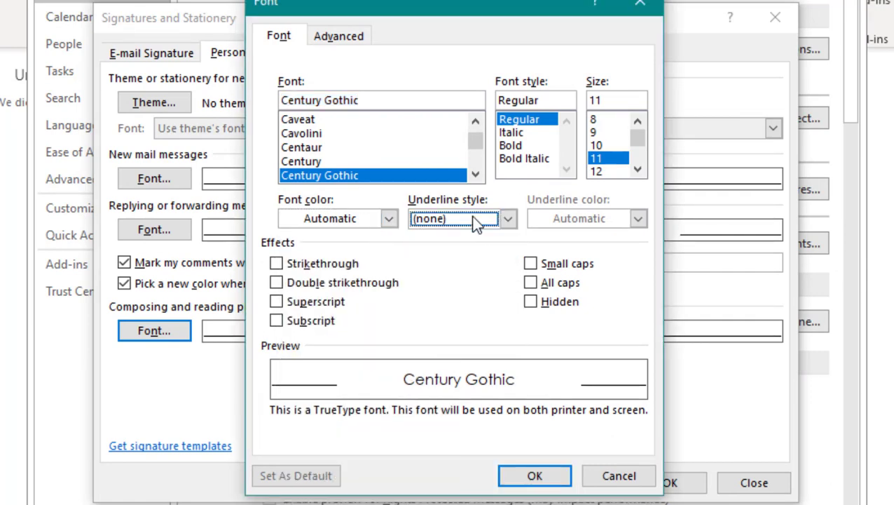
{"action": "left_click", "coordinate": [534, 475]}
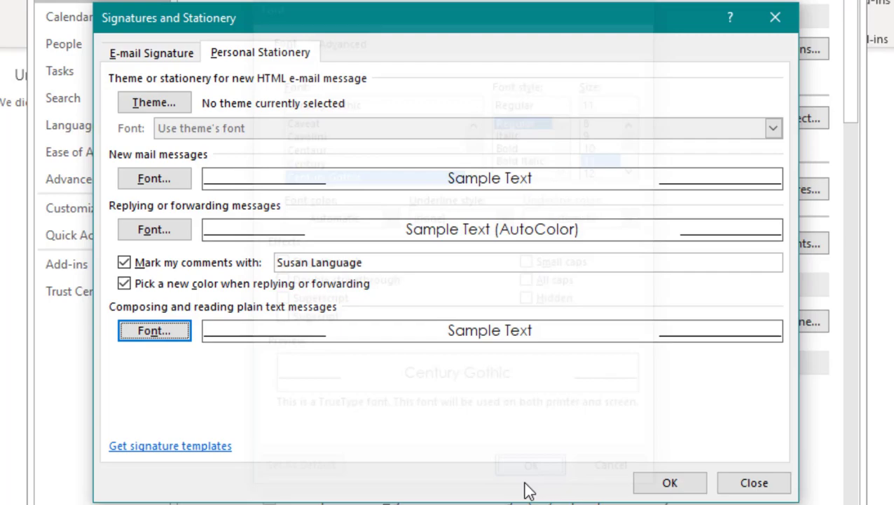
{"action": "left_click", "coordinate": [754, 482]}
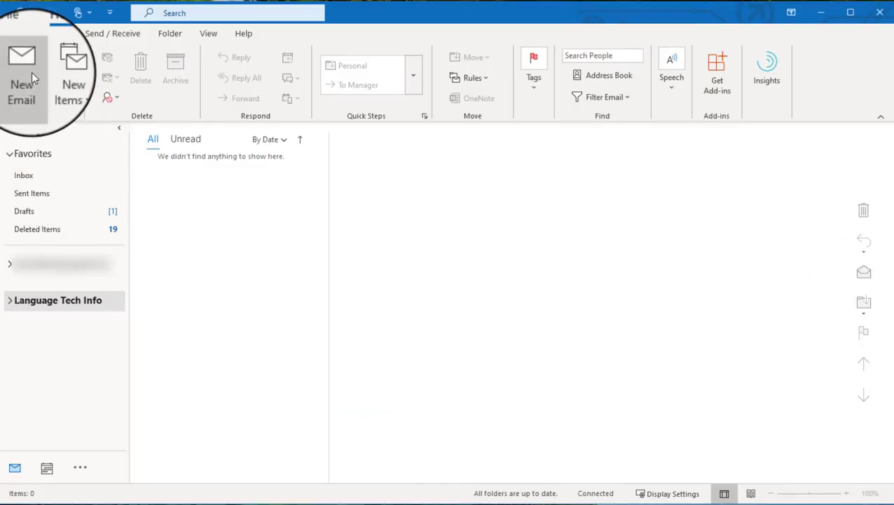
Start a new email with a test sentence saying the font has been updated
{"action": "left_click", "coordinate": [21, 70]}
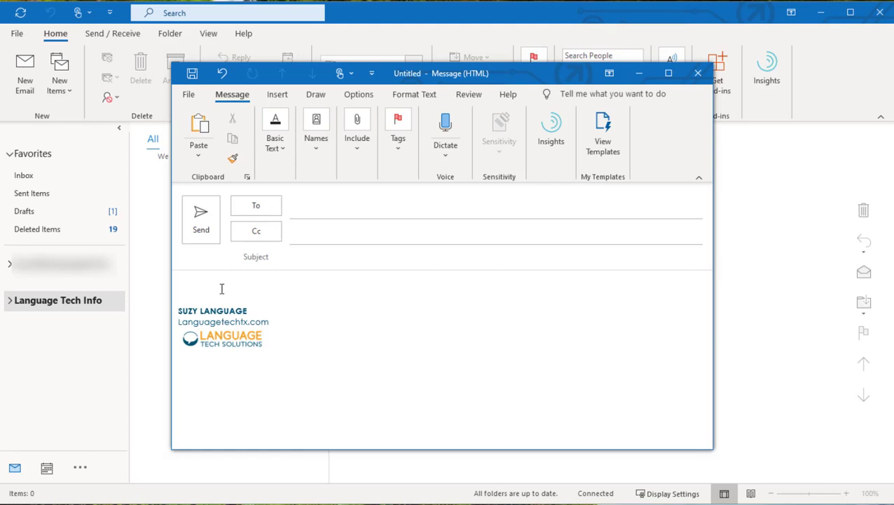
{"action": "type", "text": "Now we can see the font has been upd"}
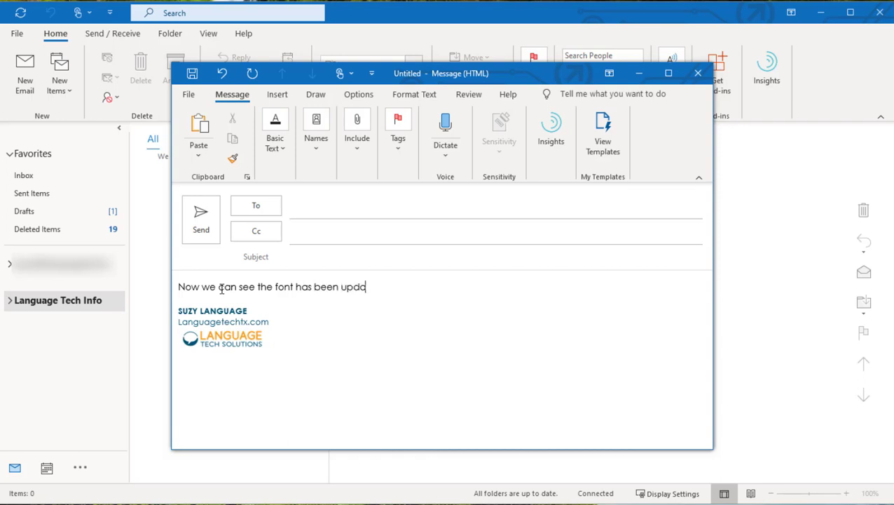
{"action": "type", "text": "ated!"}
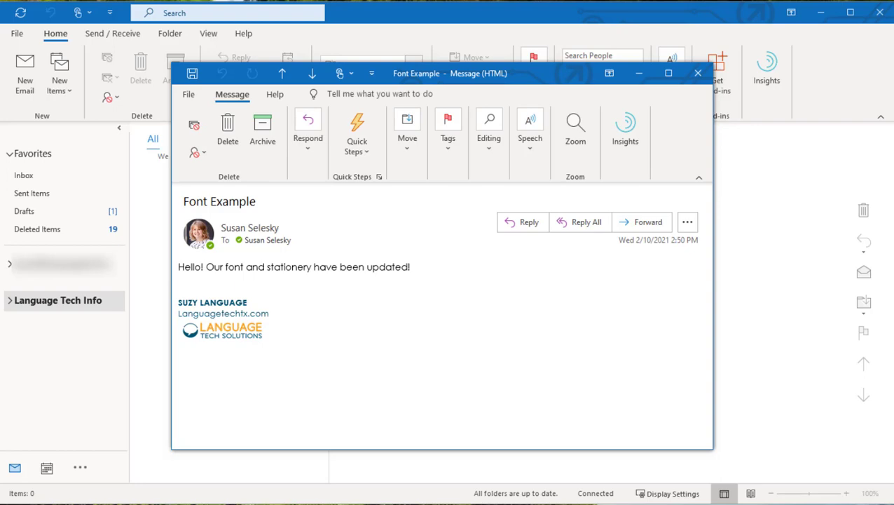
{"action": "mouse_move", "coordinate": [627, 227]}
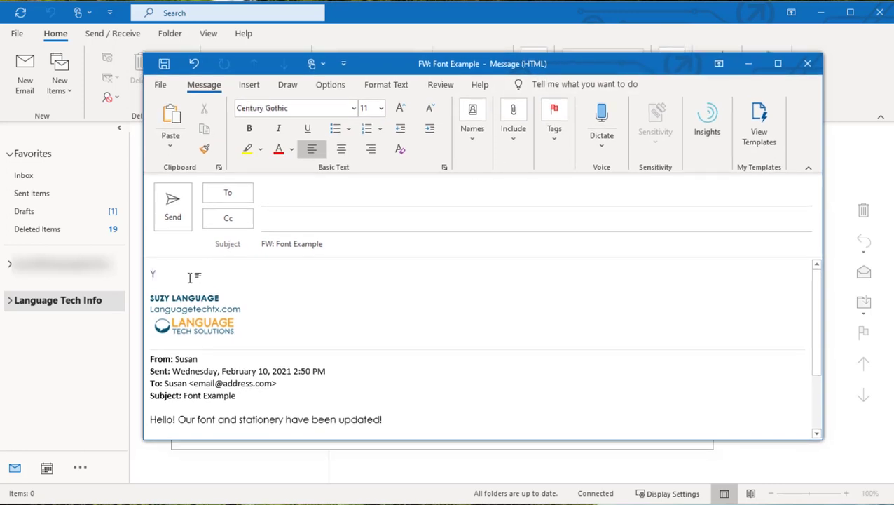
Write a note on the forwarded Font Example message that the colour changed on the reply
{"action": "type", "text": "You can see the color has c"}
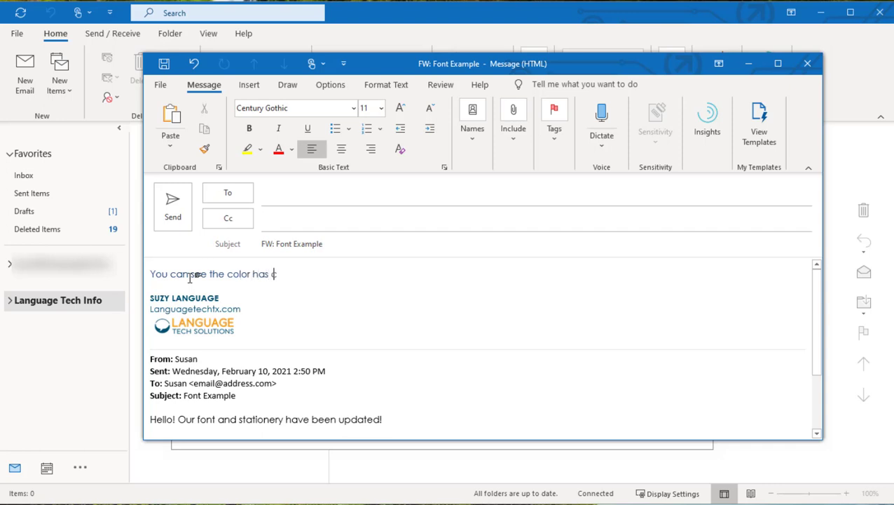
{"action": "type", "text": "hanged on"}
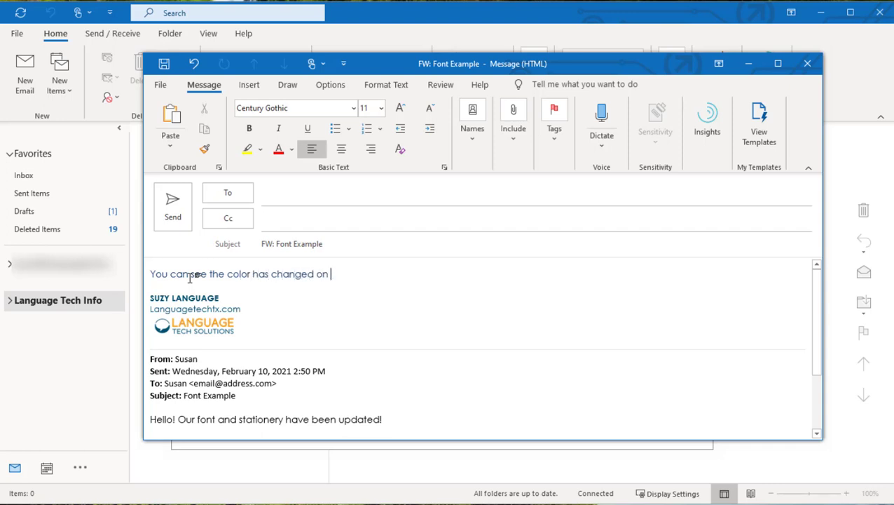
{"action": "type", "text": "the reply"}
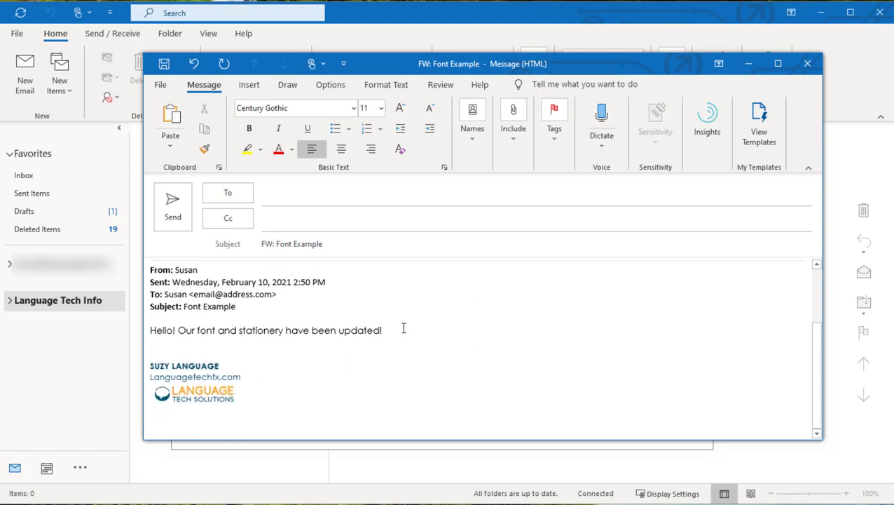
Add an inline comment after the quoted line, automatically prefixed with '[Susan Language]'
{"action": "type", "text": "[Susan Language]"}
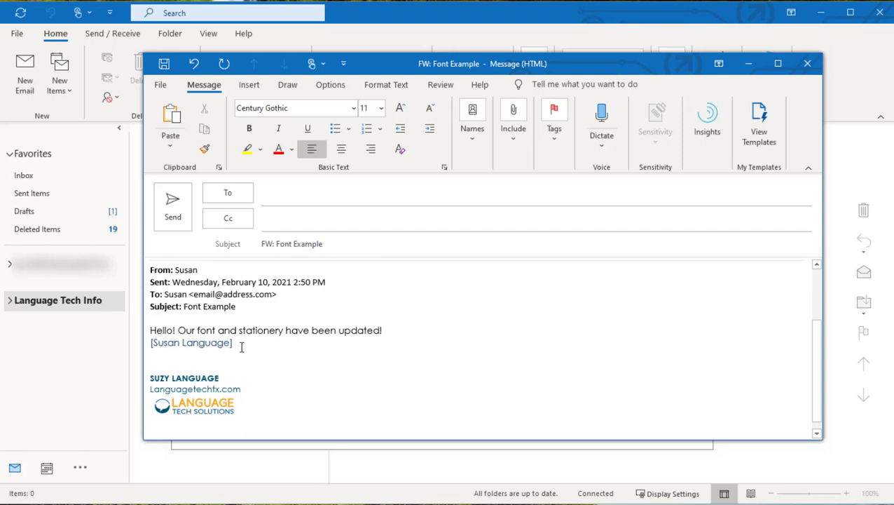
{"action": "type", "text": "as I typ"}
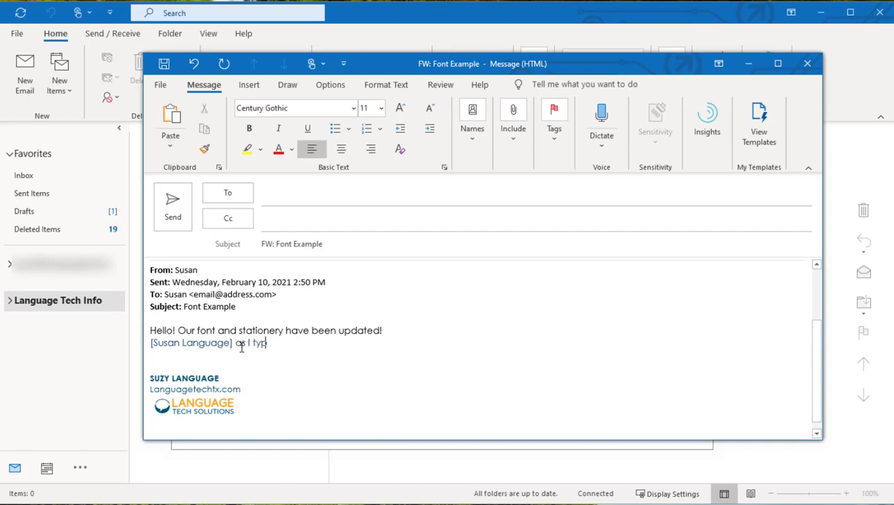